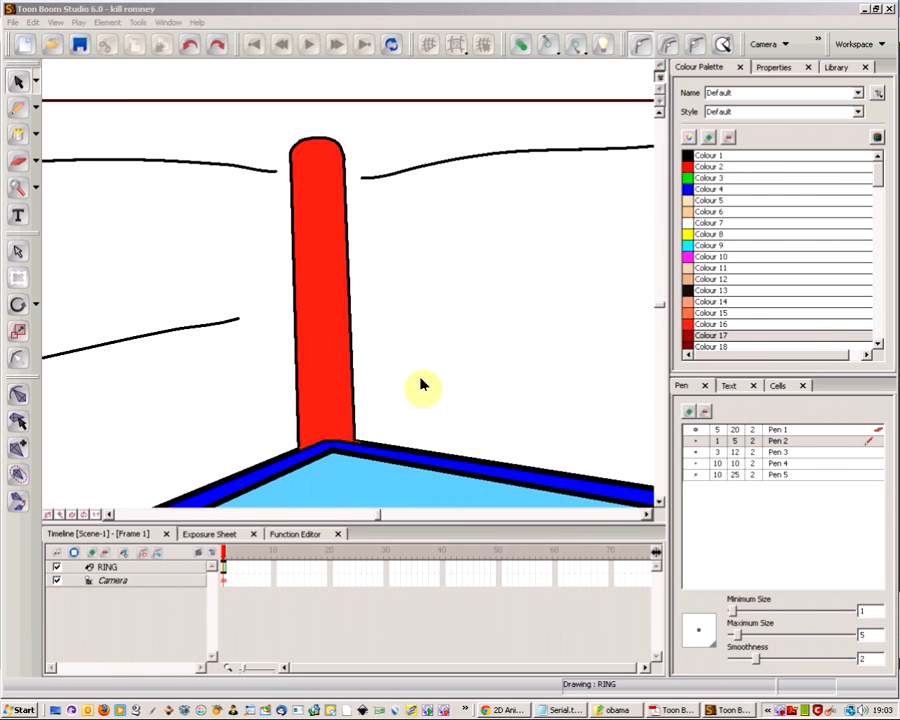
pyautogui.moveTo(348, 190)
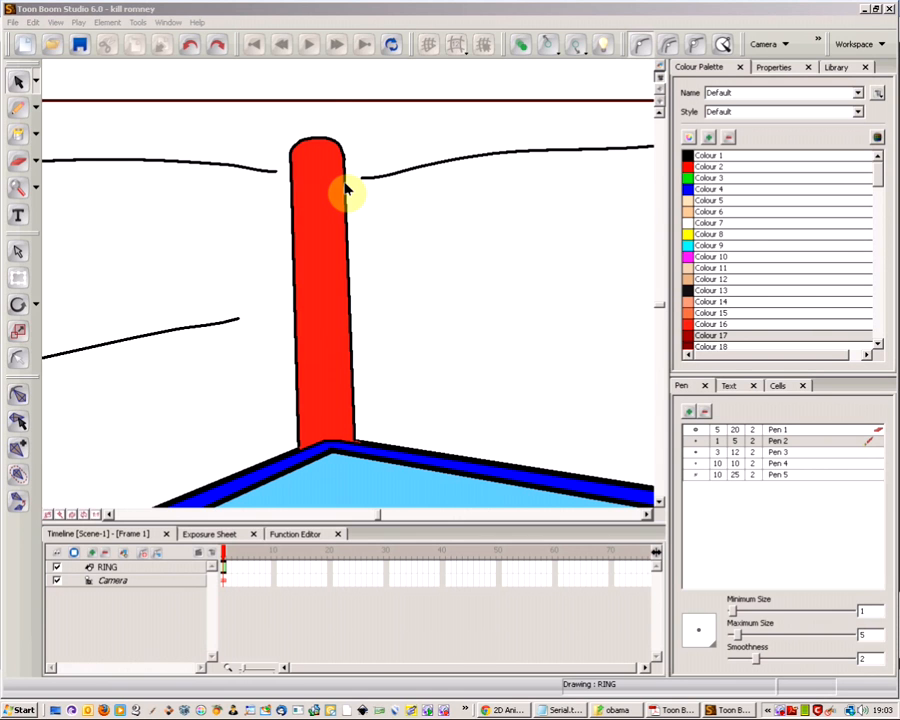
pyautogui.moveTo(112, 84)
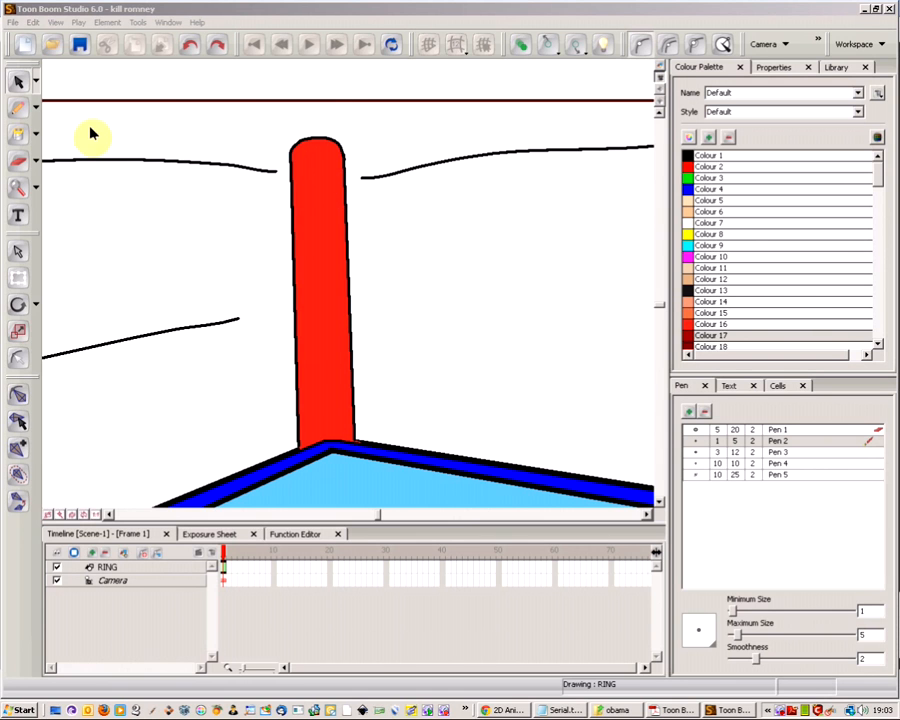
pyautogui.moveTo(380, 190)
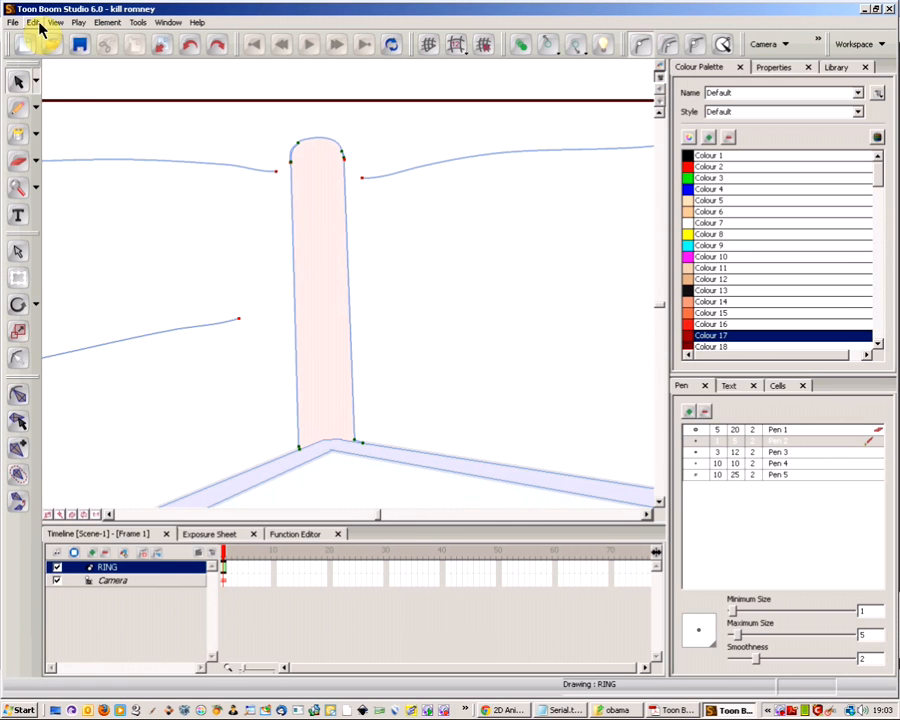
# Show the RING drawing as vector outlines with Show Strokes turned on
pyautogui.click(56, 20)
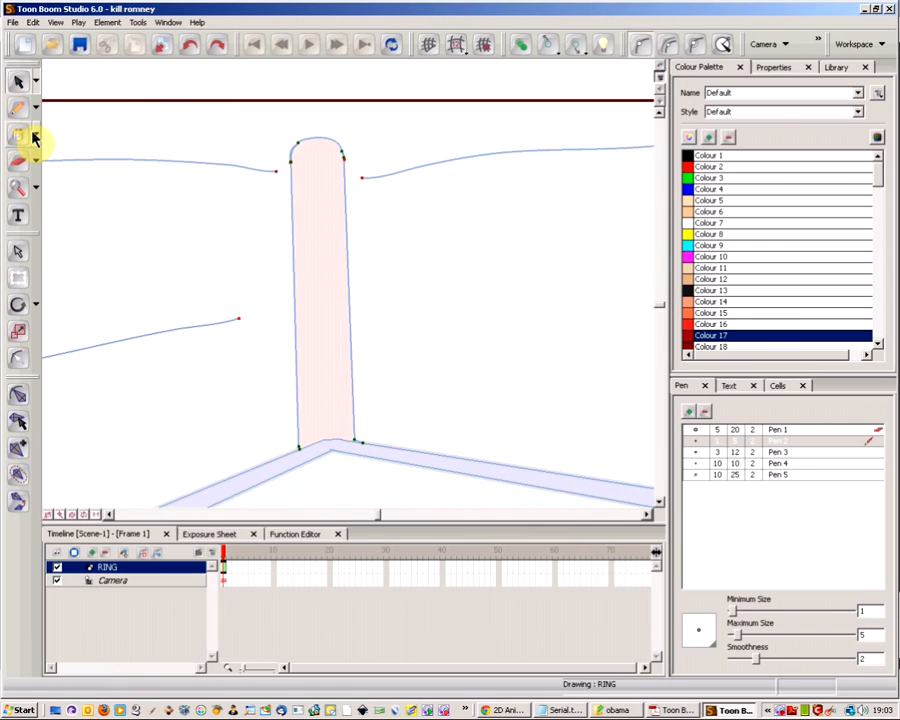
pyautogui.moveTo(36, 138)
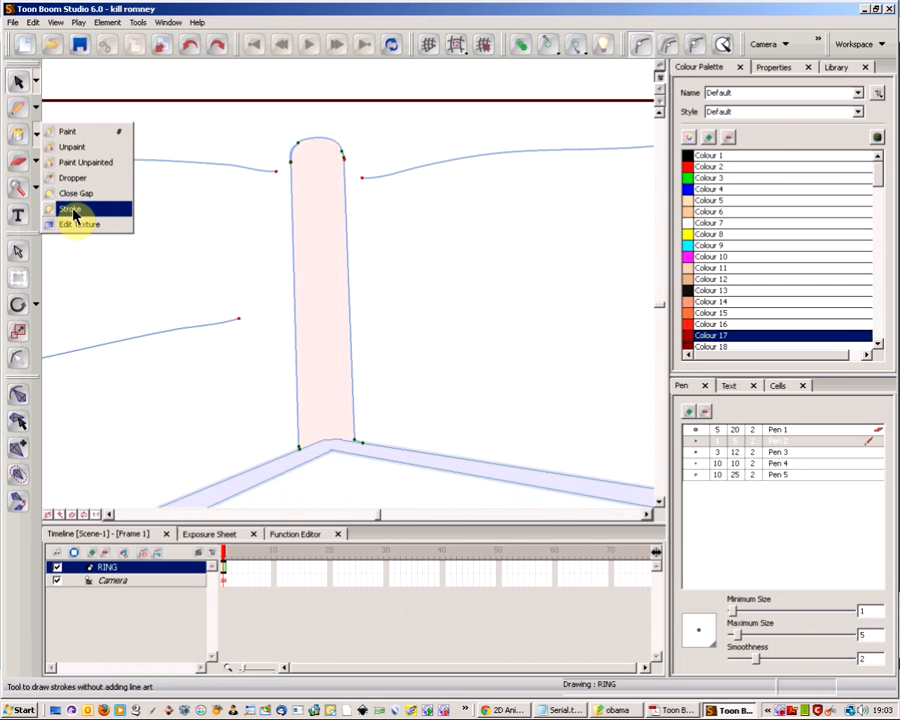
# Switch to the Stroke tool for drawing invisible strokes on the pole
pyautogui.click(72, 212)
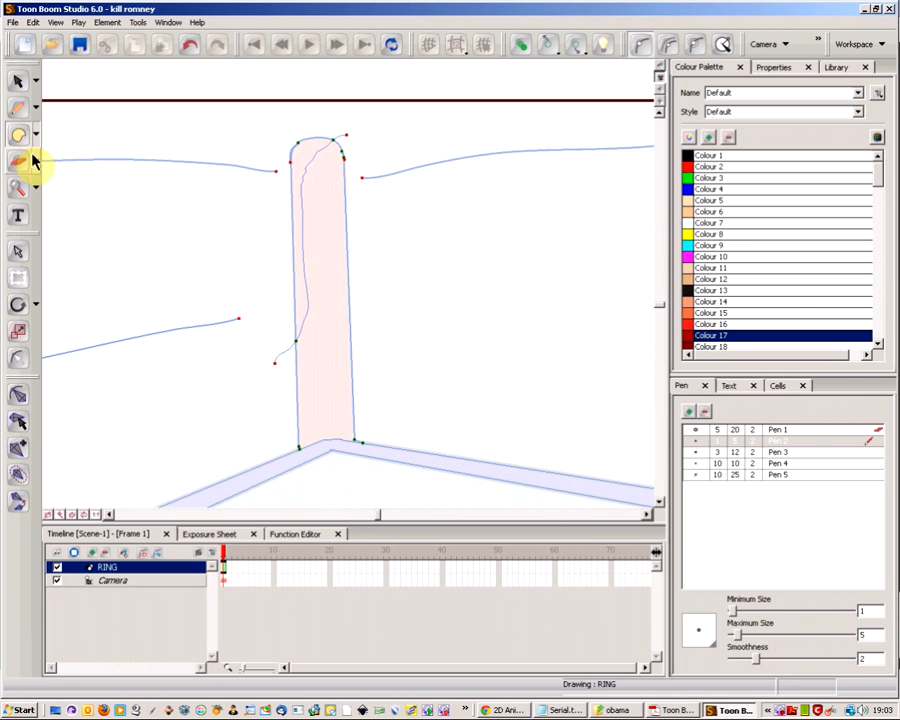
# Switch from the Stroke variant back to the ordinary Paint fill tool
pyautogui.click(18, 132)
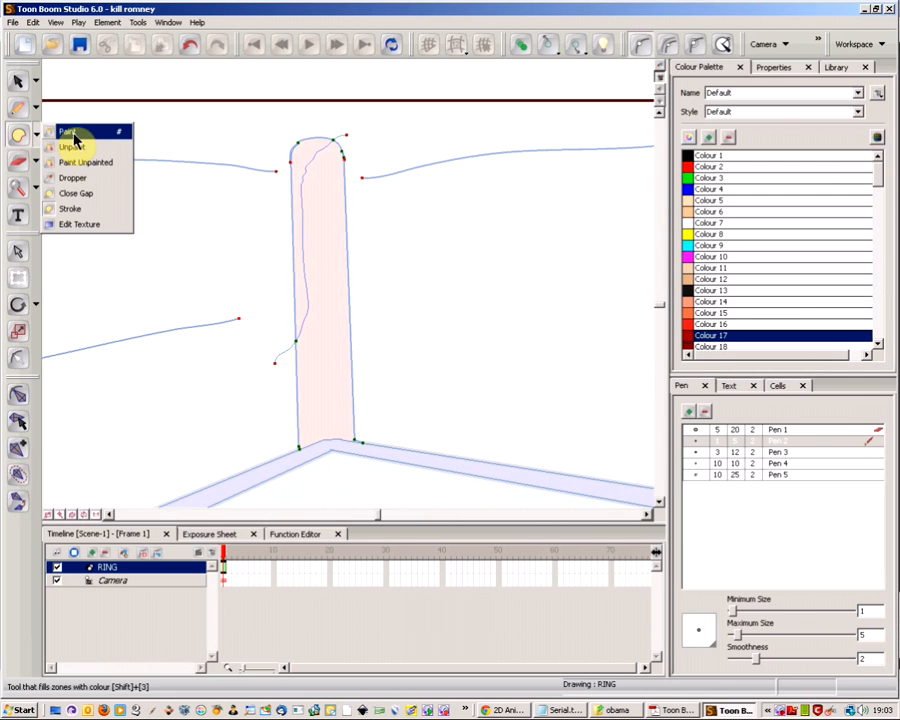
pyautogui.click(68, 132)
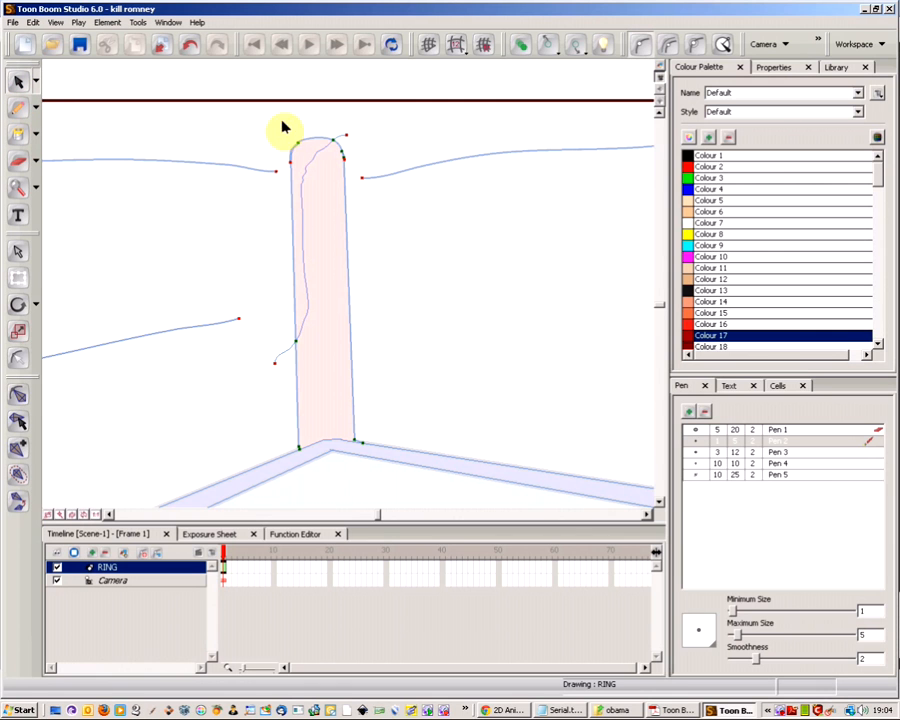
pyautogui.moveTo(298, 340)
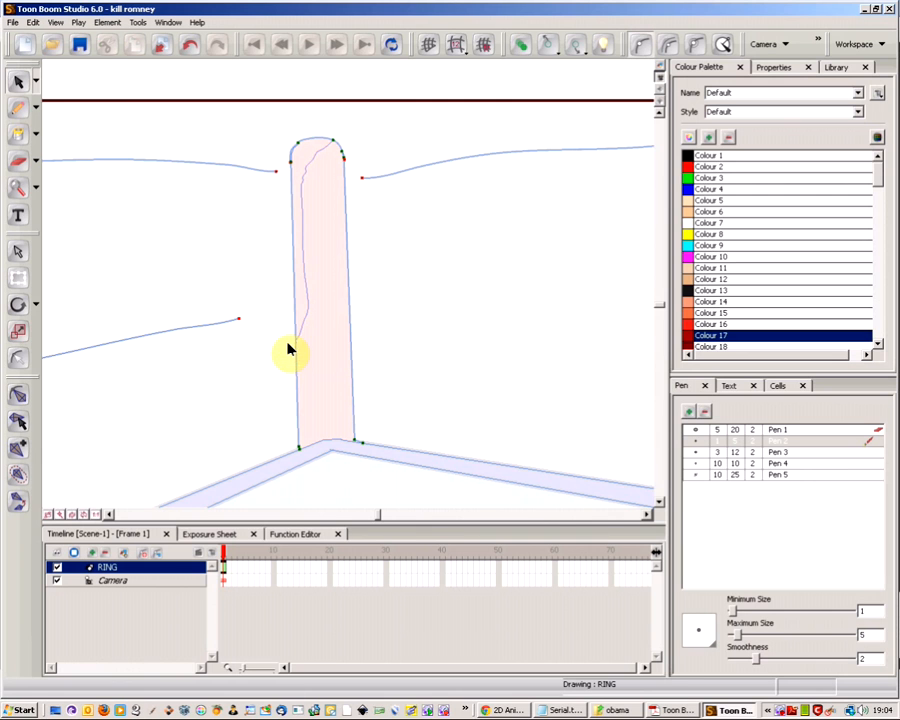
pyautogui.moveTo(296, 348)
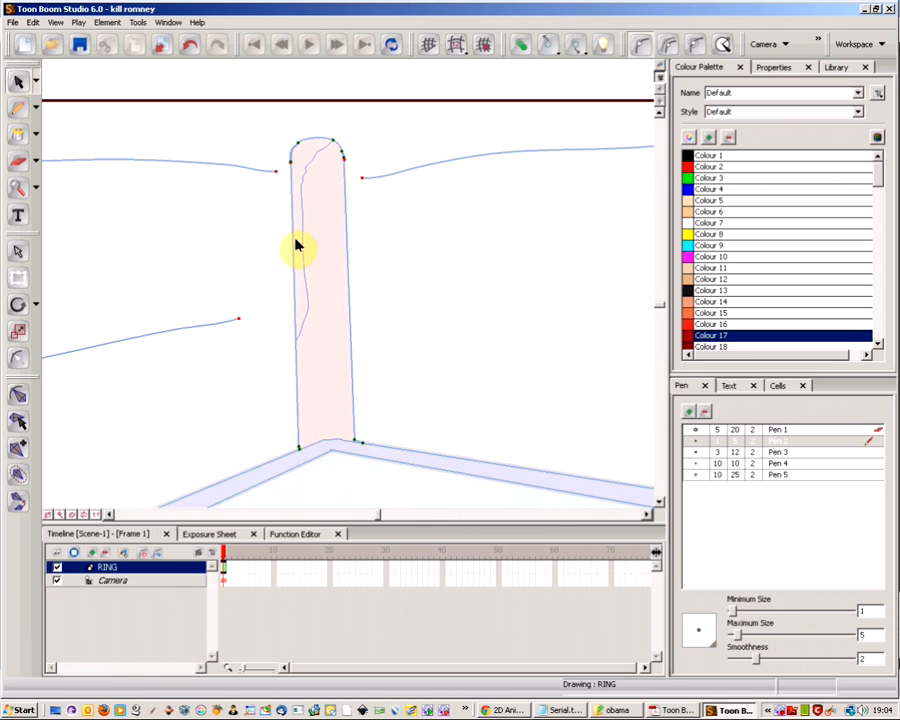
# Turn Show Strokes off to view the pole with its darker red left strip
pyautogui.click(320, 176)
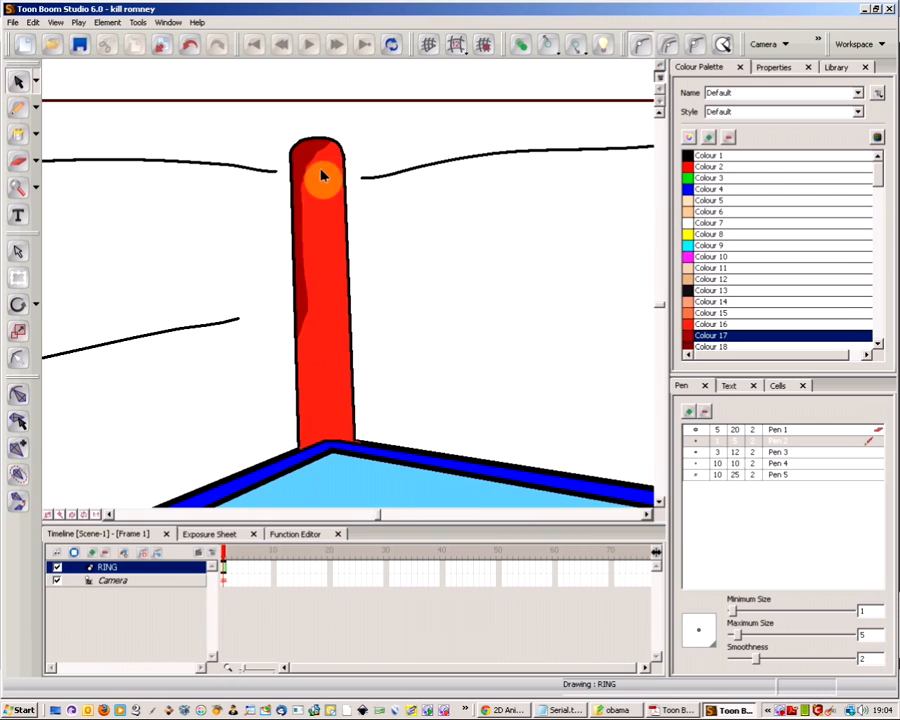
pyautogui.moveTo(378, 232)
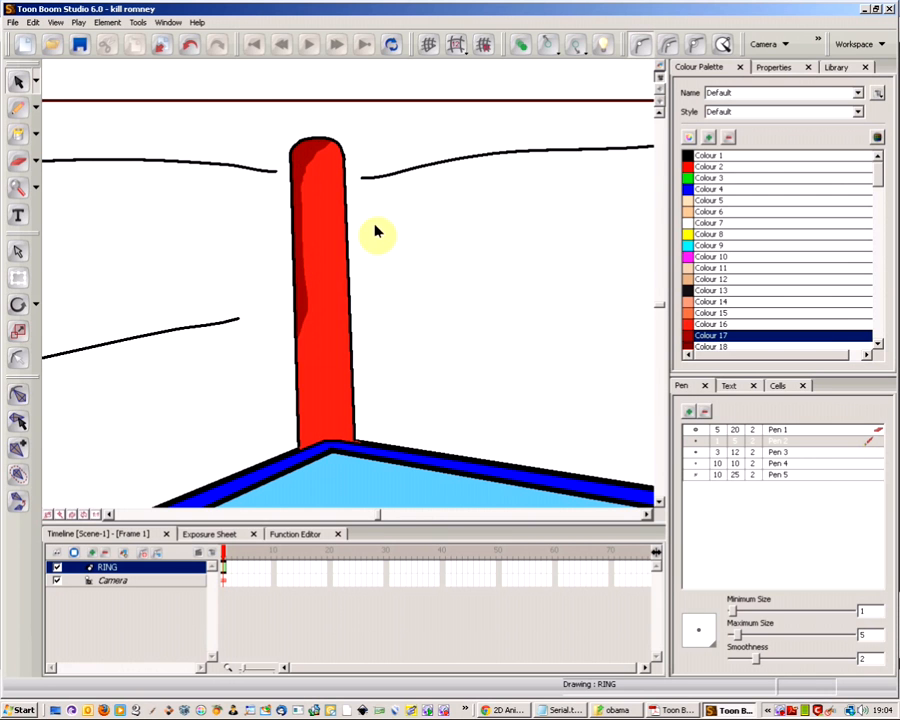
pyautogui.moveTo(780, 708)
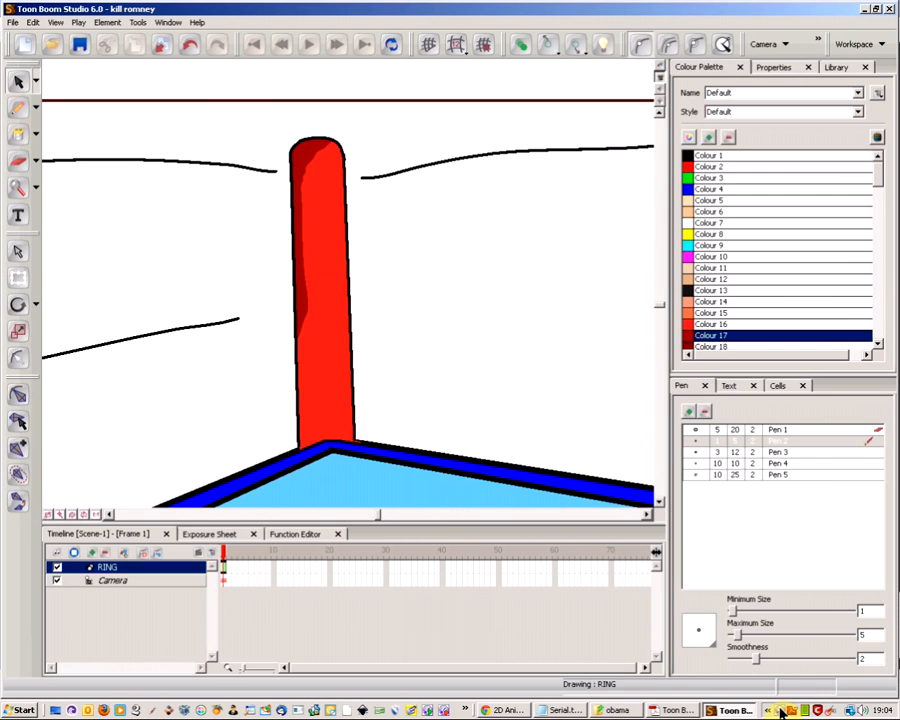